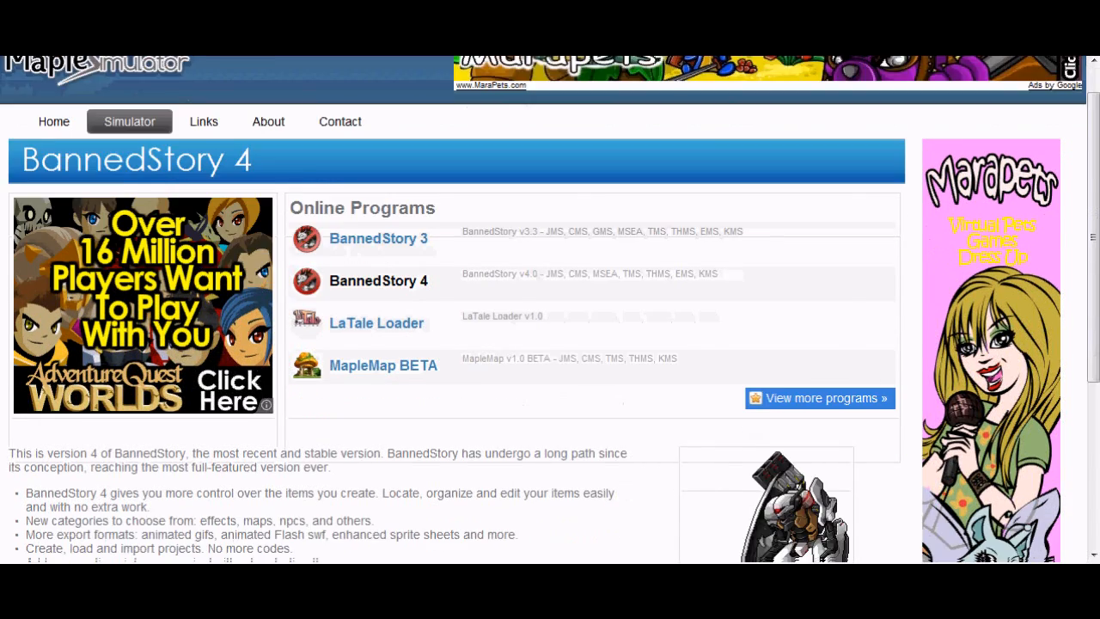
# - Launch the BannedStory 4 online program from MapleSimulator's Online Programs
pyautogui.click(378, 280)
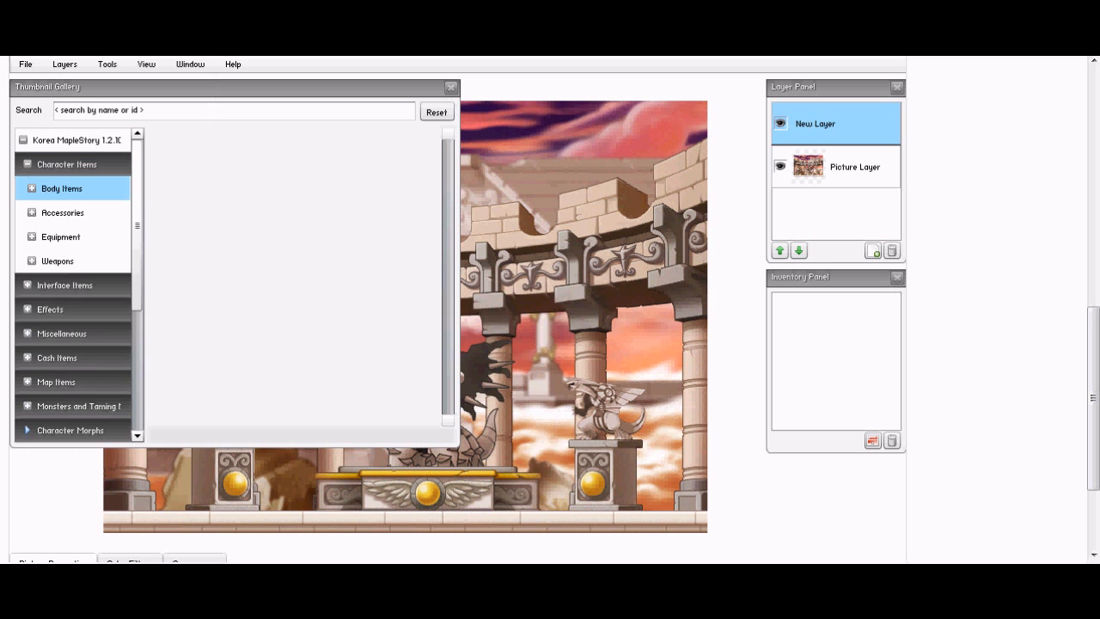
# - Give the character a light skin body and the Female 4 face
pyautogui.click(62, 189)
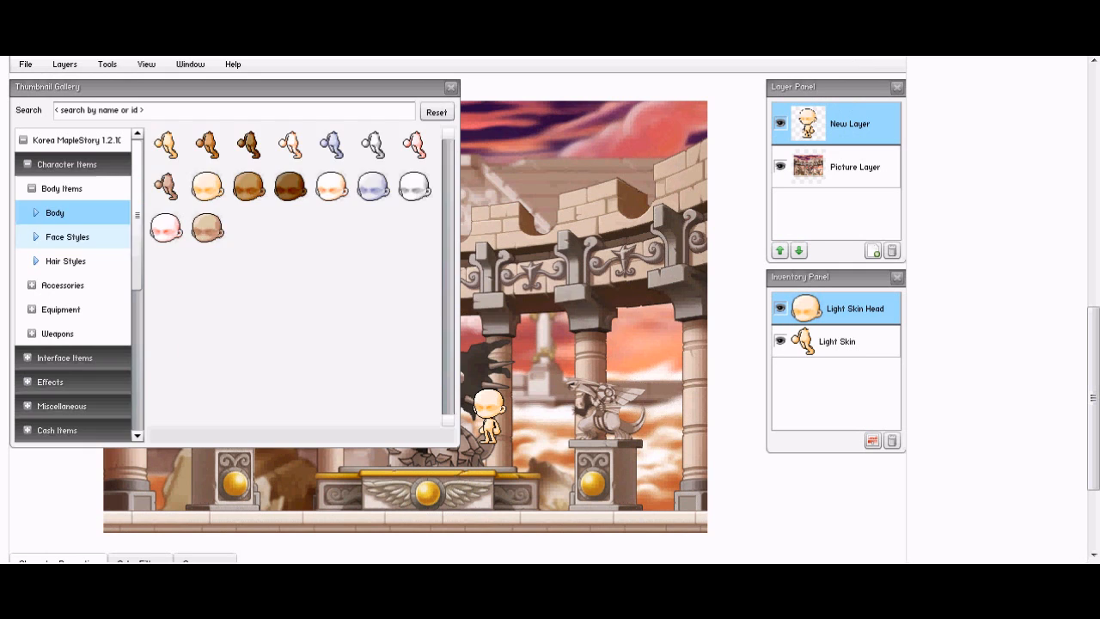
pyautogui.click(68, 236)
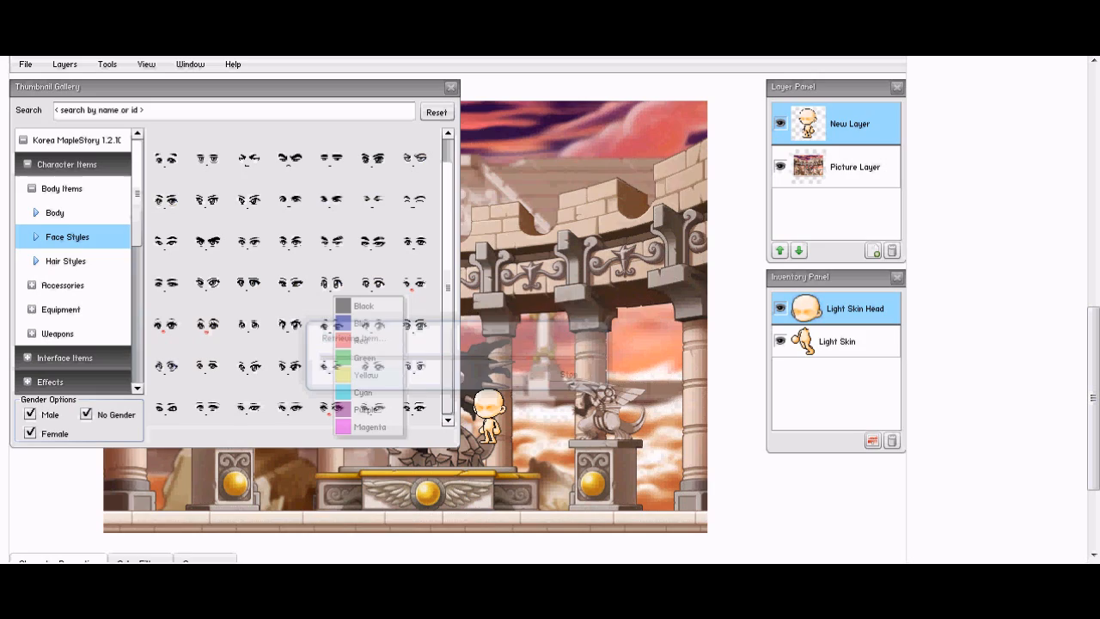
pyautogui.click(65, 260)
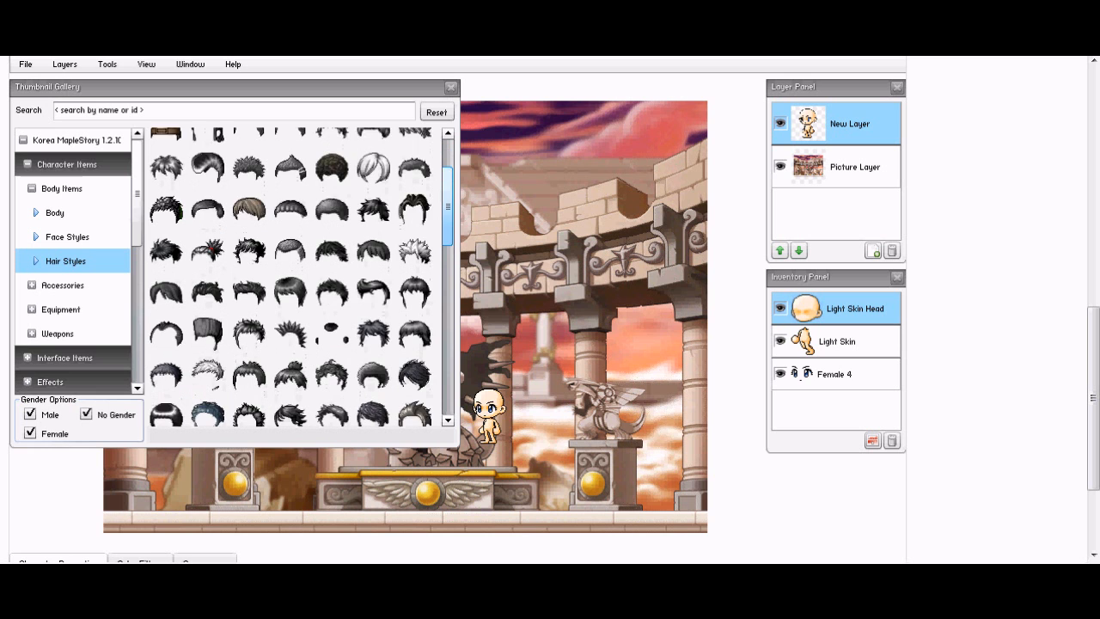
# - Scroll down the hair style list toward the black Cecelia Twist ponytail
pyautogui.scroll(-3)
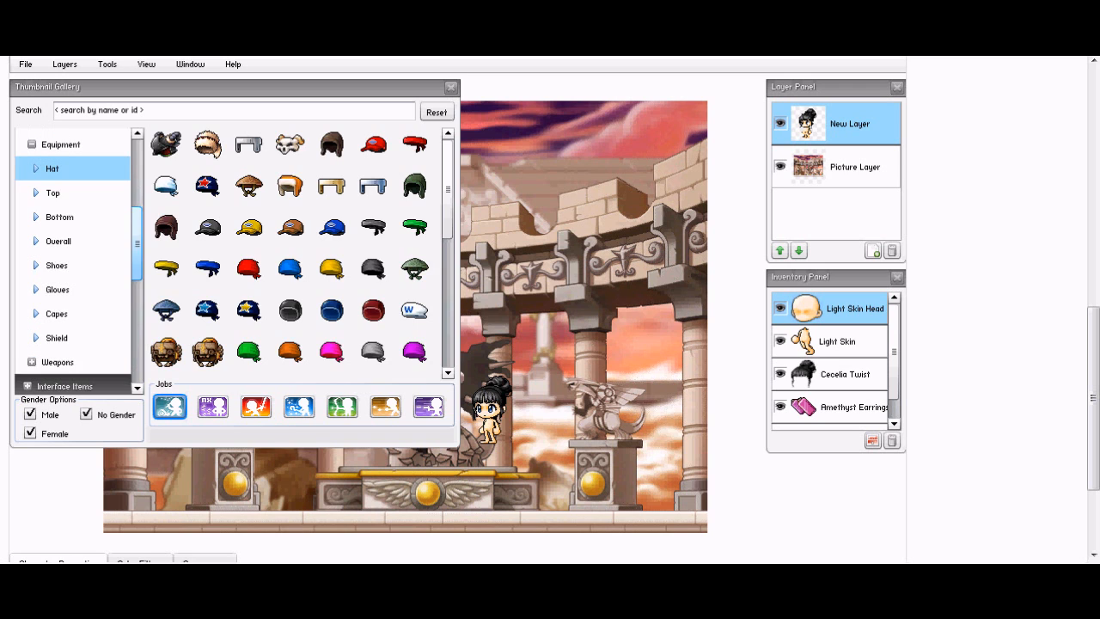
# - Dress the girl in a yellow top, bottoms and shoes, then browse gloves
pyautogui.click(52, 193)
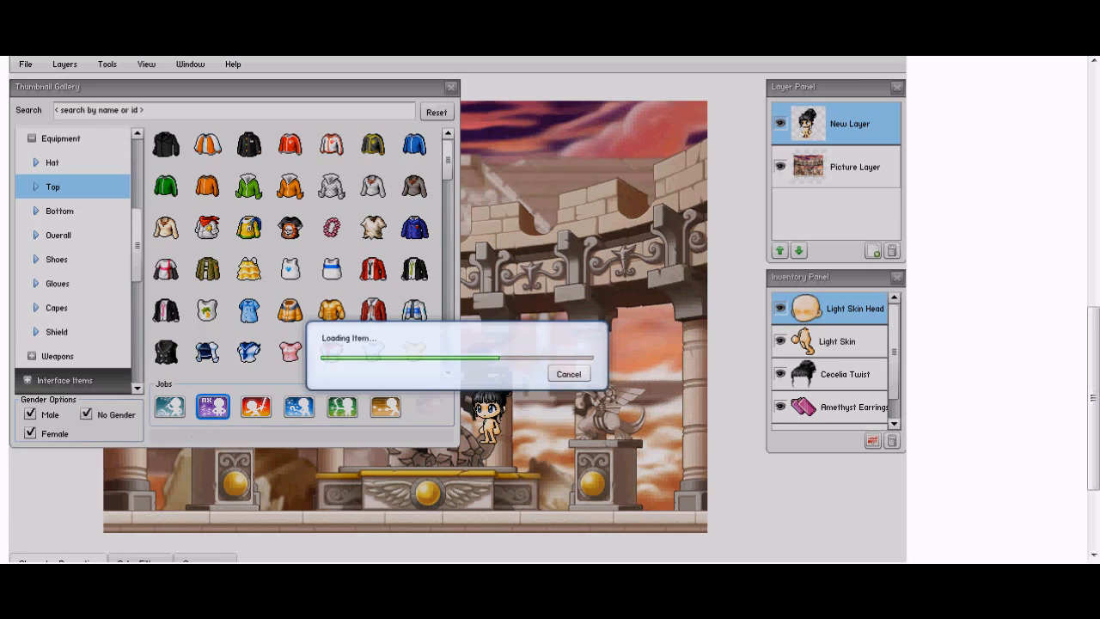
pyautogui.click(59, 211)
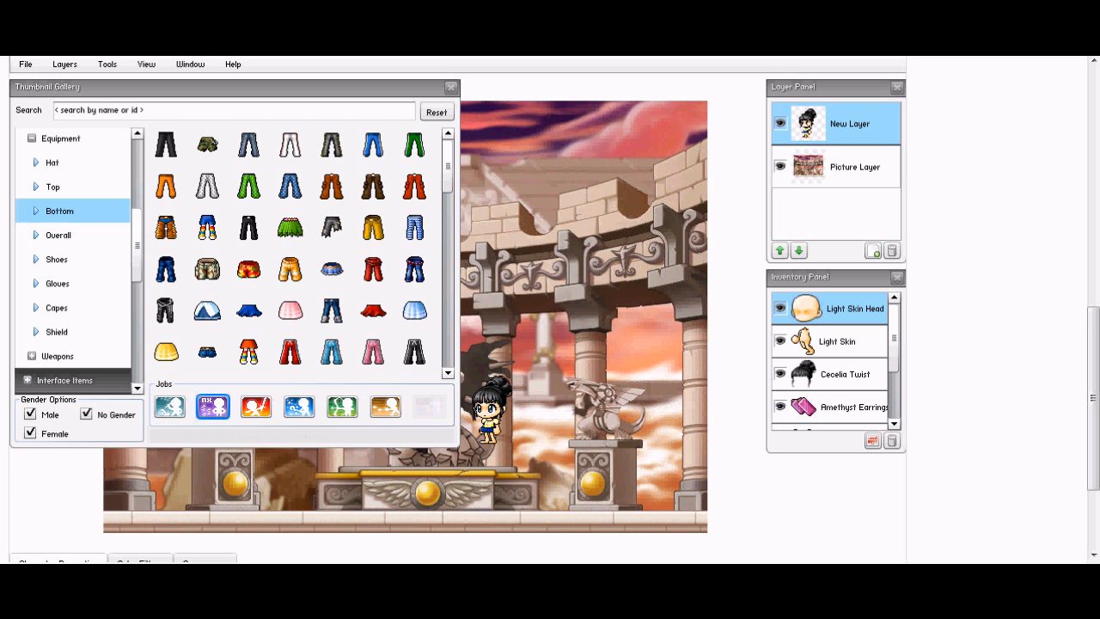
pyautogui.scroll(-3)
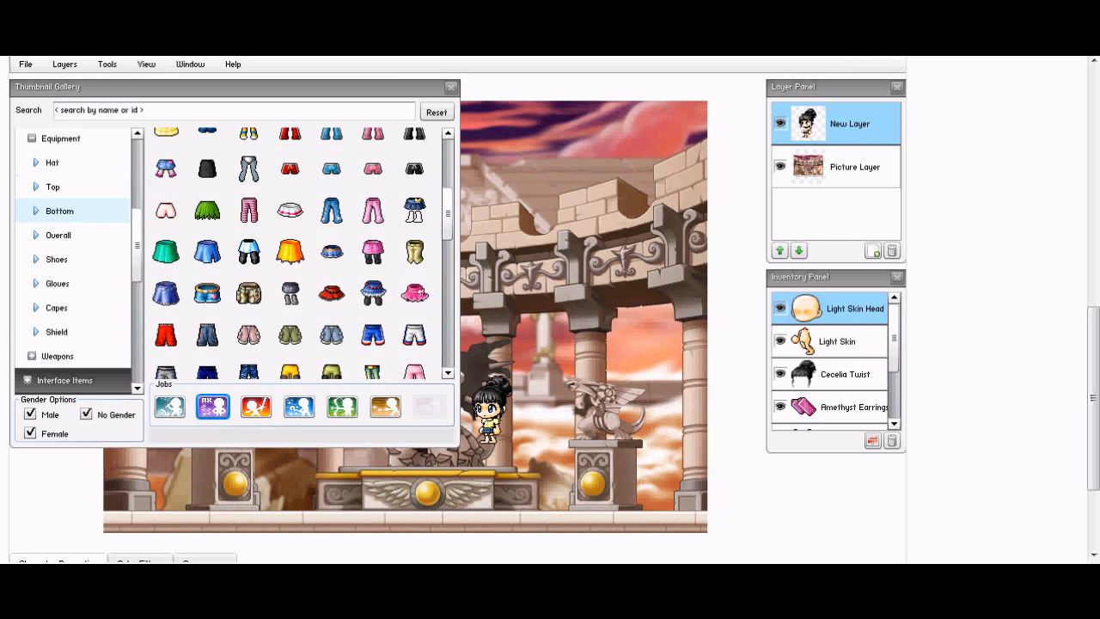
pyautogui.click(56, 258)
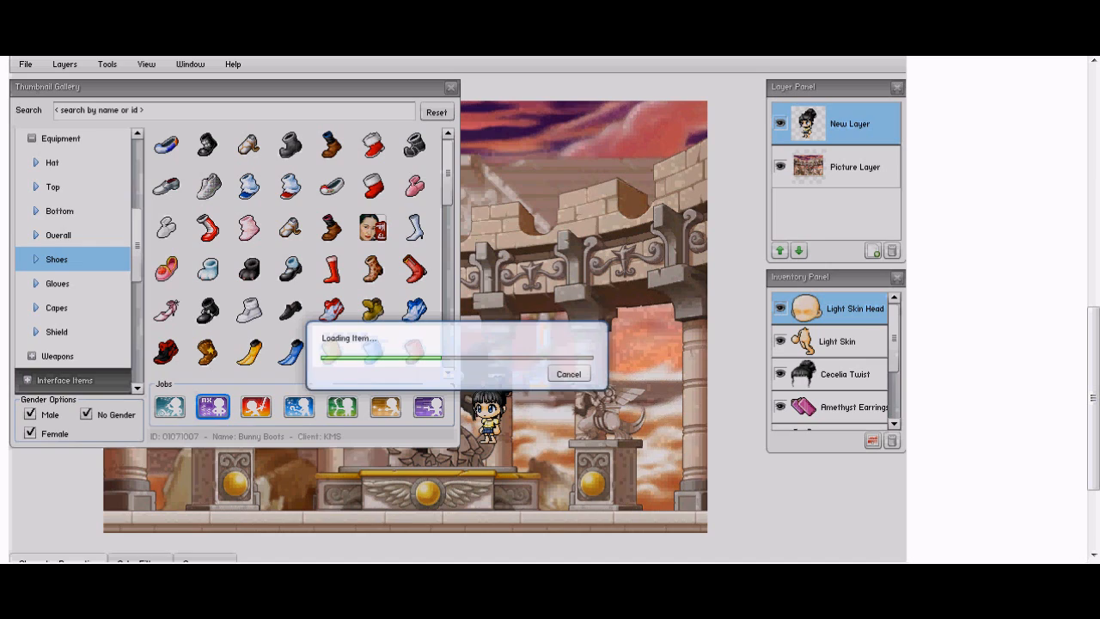
pyautogui.click(57, 283)
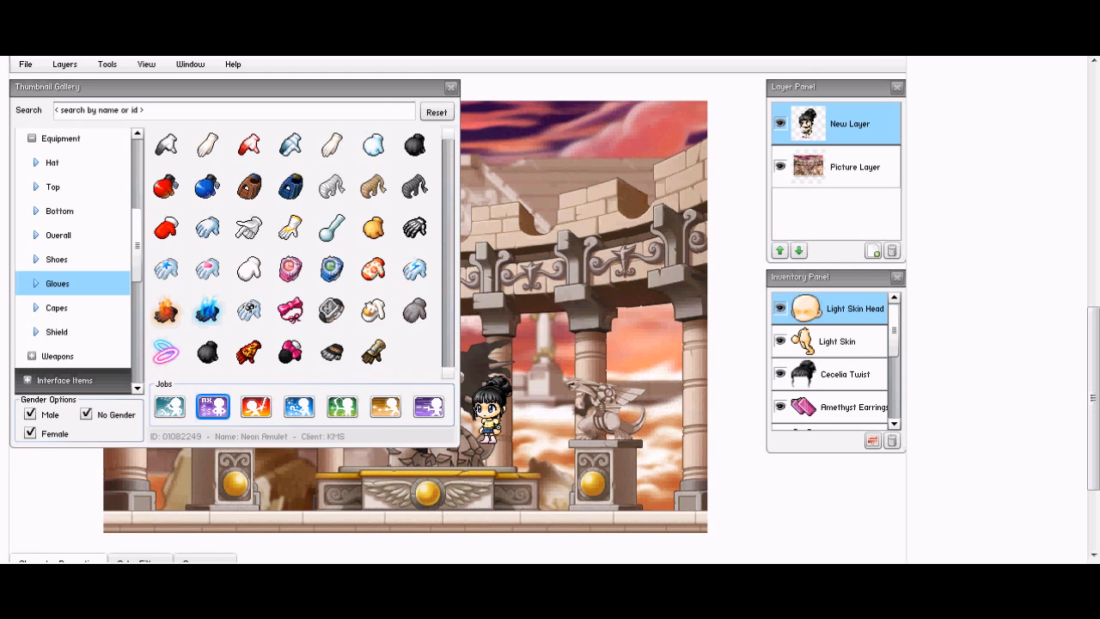
pyautogui.click(71, 380)
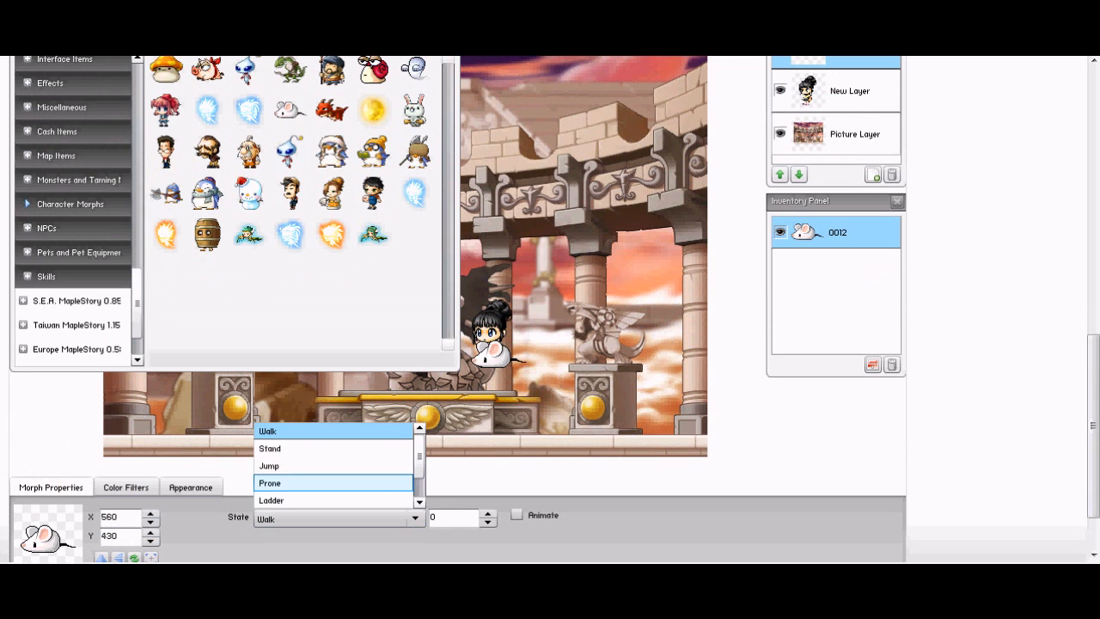
# - Set the white mouse morph to its Jump state and select the girl
pyautogui.click(269, 465)
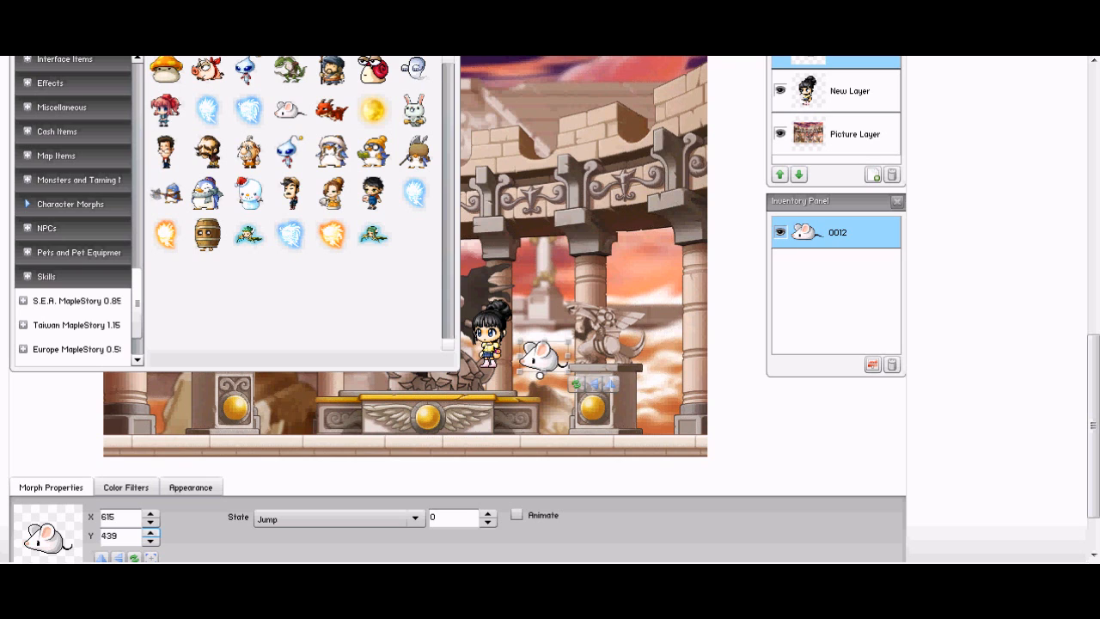
pyautogui.click(338, 518)
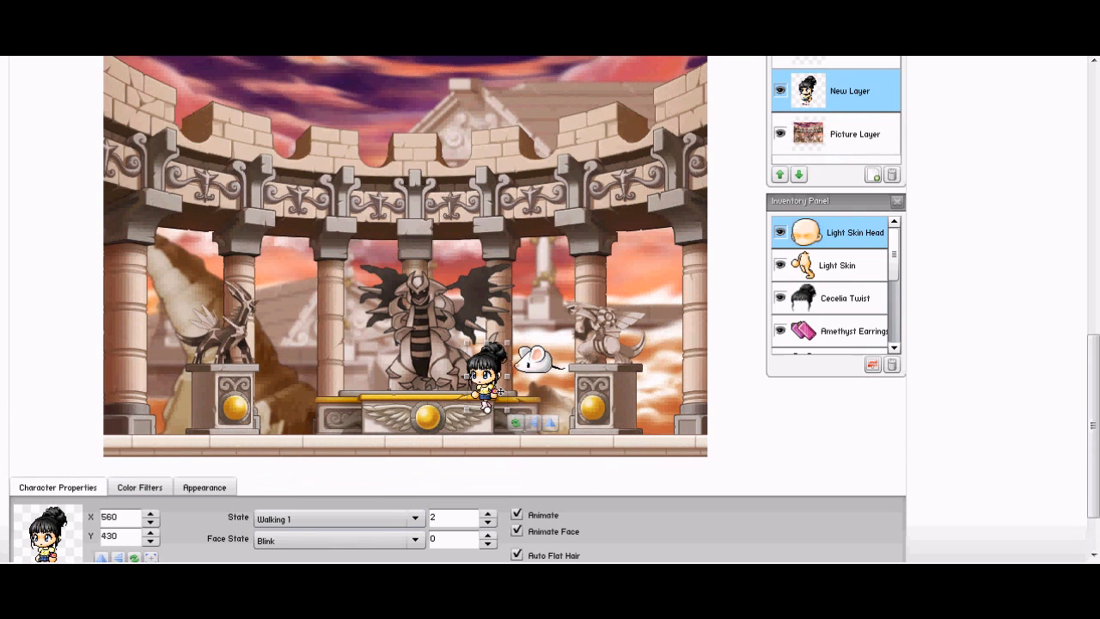
# - Drag the girl onto the dragon statue and set her state to Sit
pyautogui.click(854, 133)
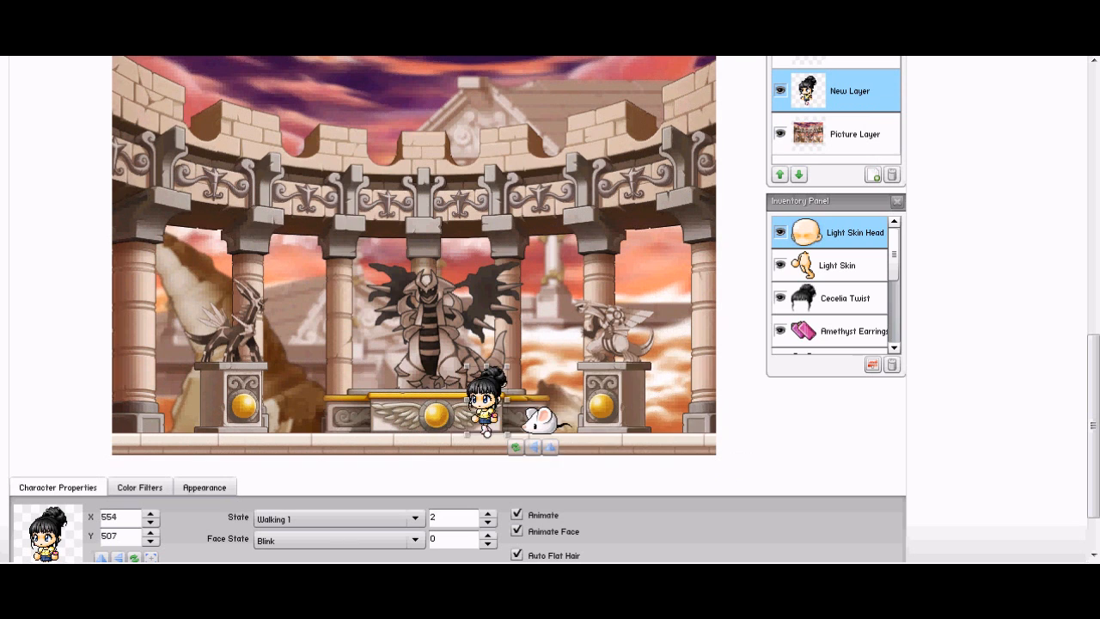
pyautogui.moveTo(476, 408); pyautogui.dragTo(735, 396)
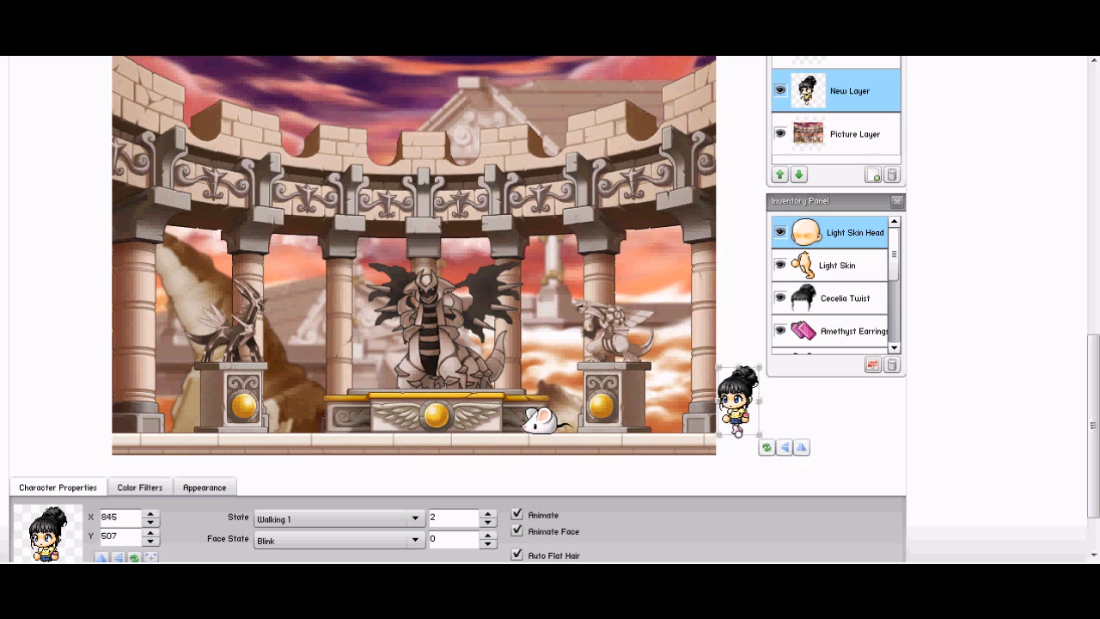
pyautogui.moveTo(737, 404); pyautogui.dragTo(589, 404)
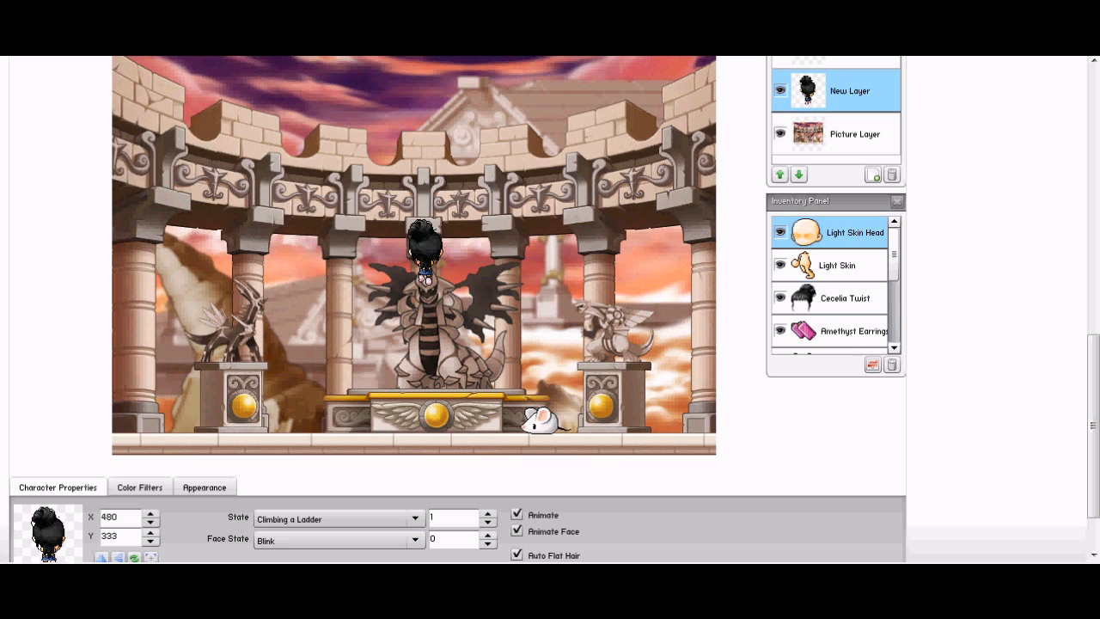
pyautogui.click(337, 518)
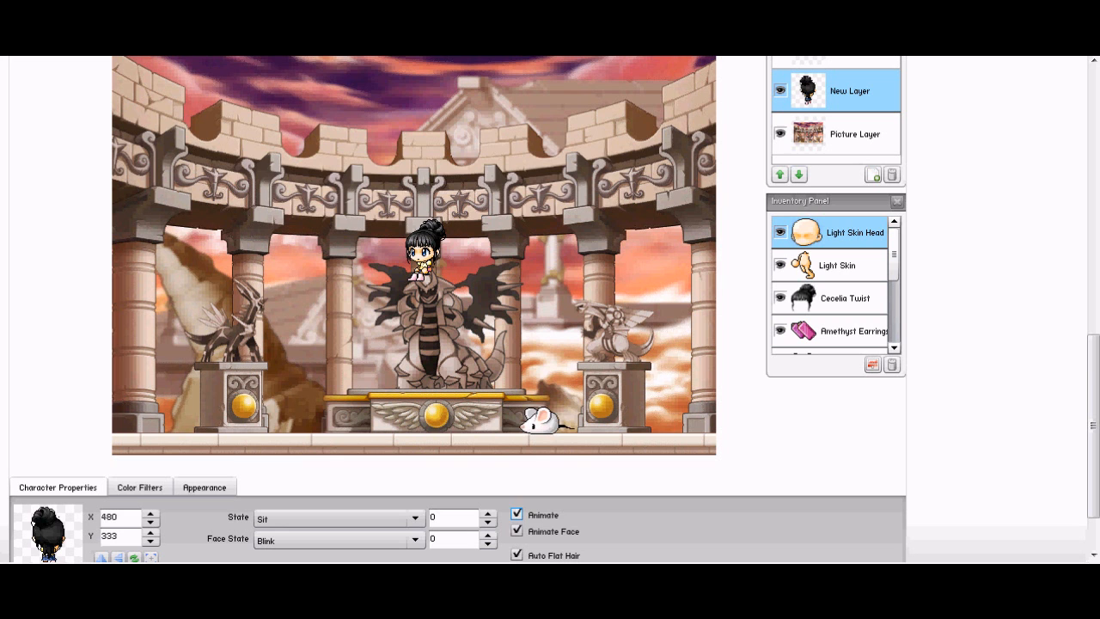